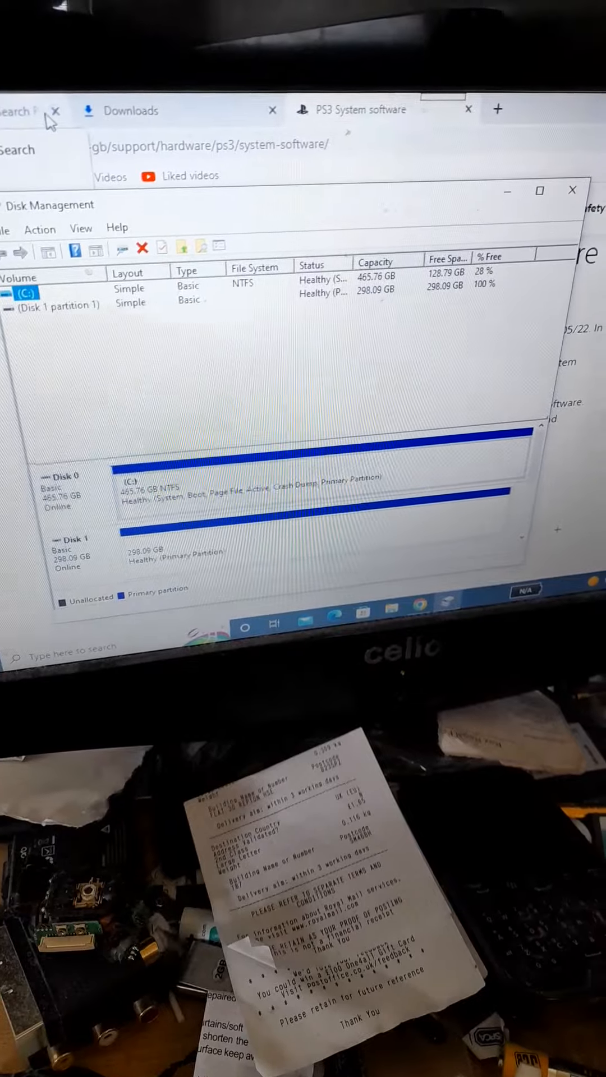
Find guiformat.exe in Start search and show its Open and Run as administrator options.
left_click(572, 190)
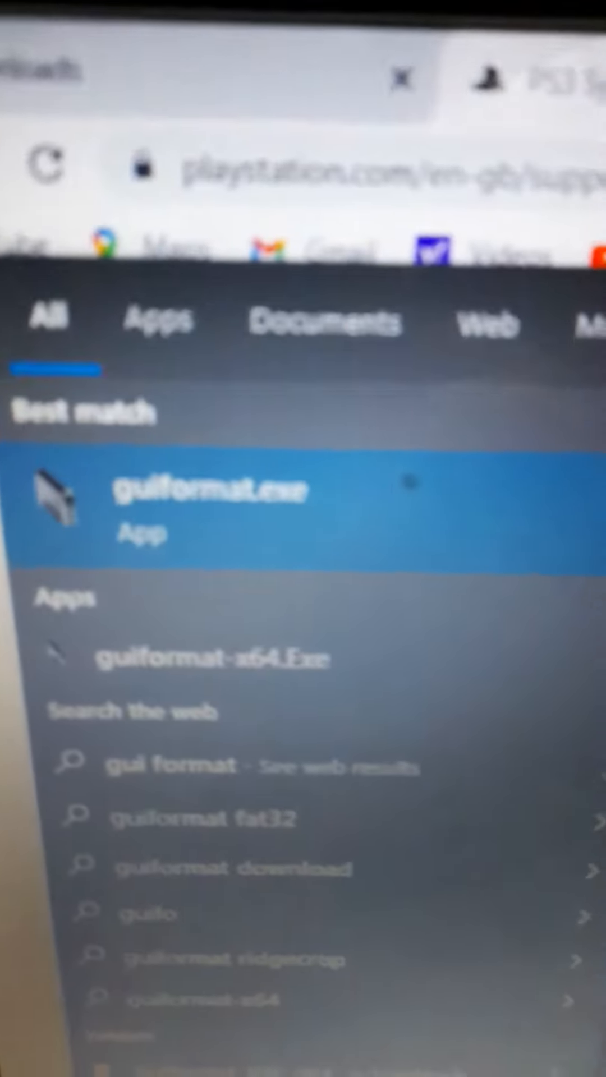
right_click(206, 495)
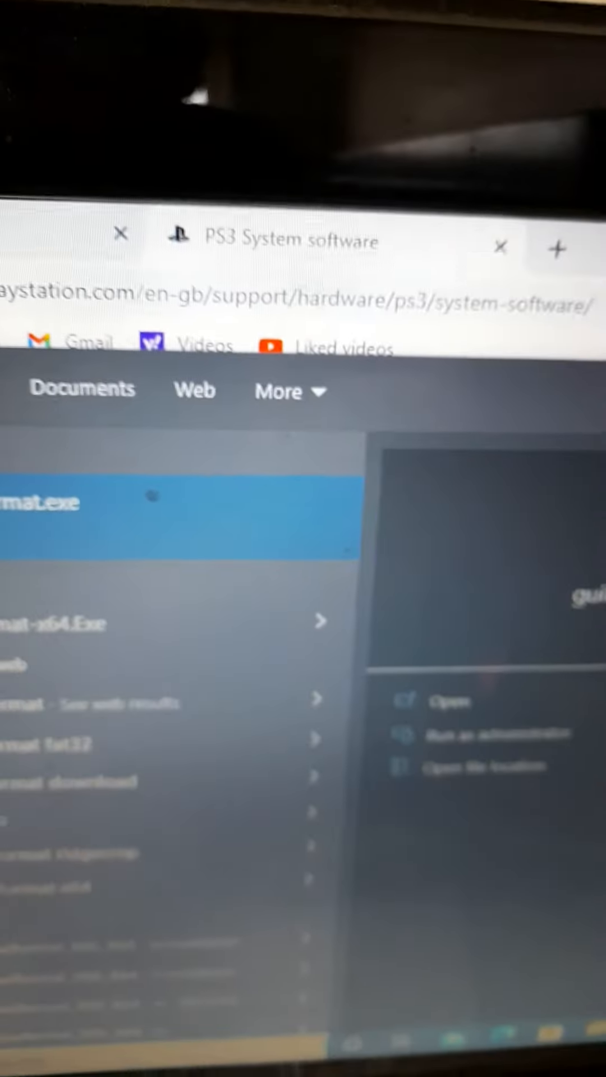